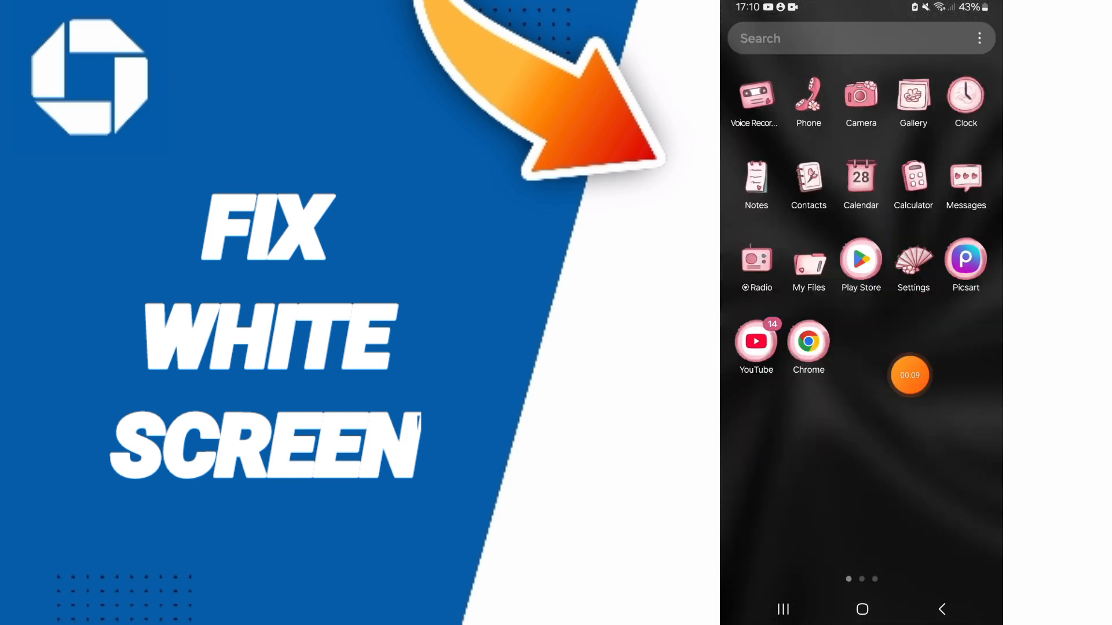
- Search the Settings apps list for "chase" and open the Chase App info page
click(912, 259)
text(c)
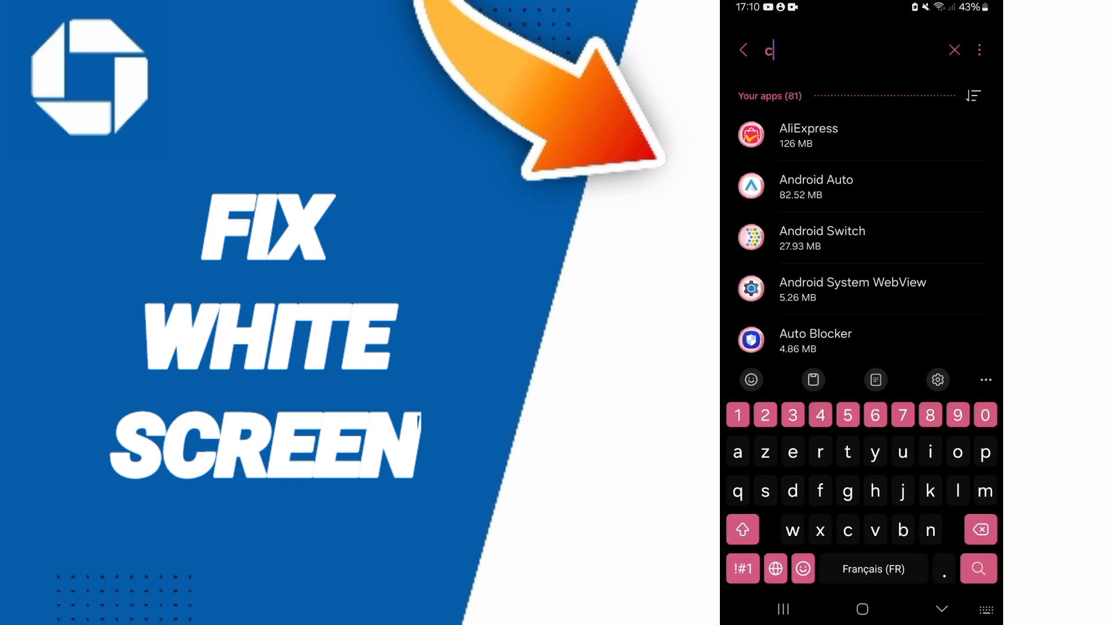
text(hase)
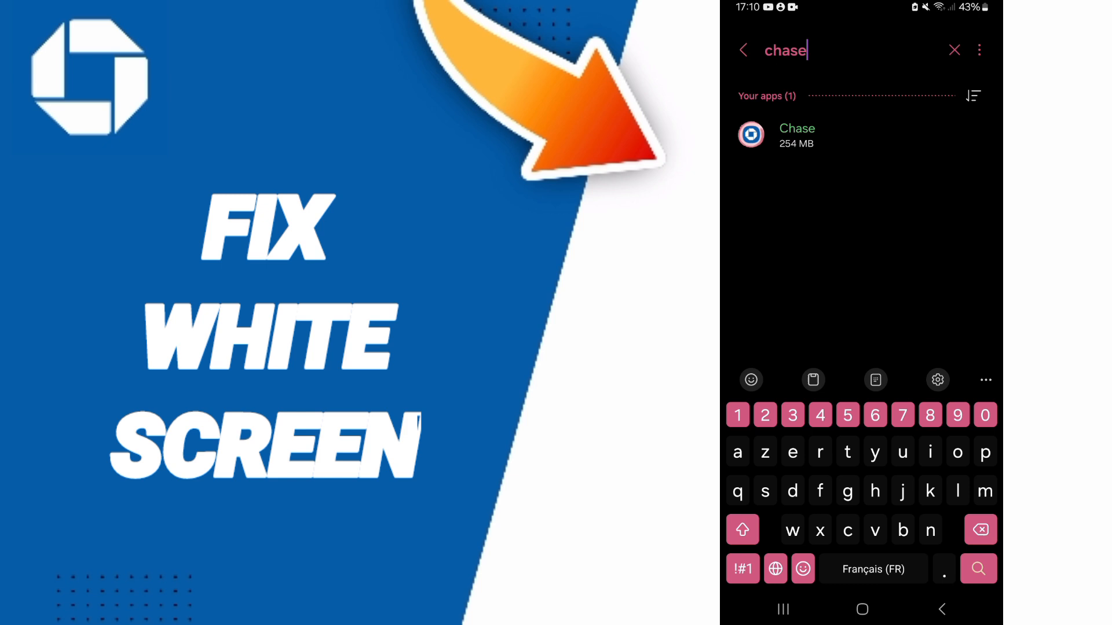
click(795, 135)
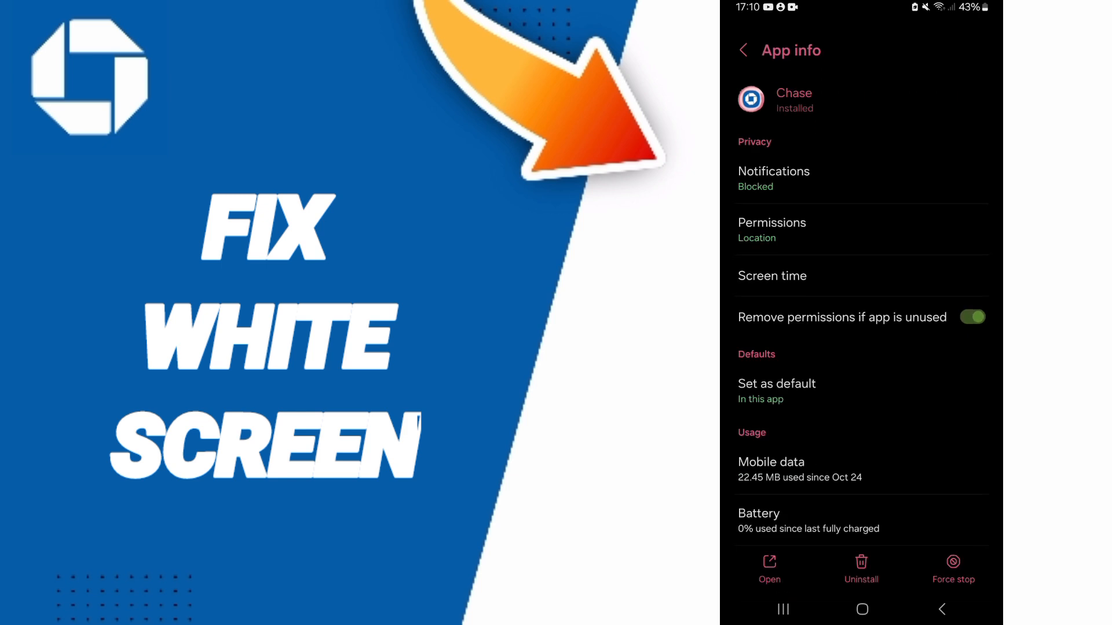
- Open the Chase app's Storage page showing 34.97 MB of data
click(953, 568)
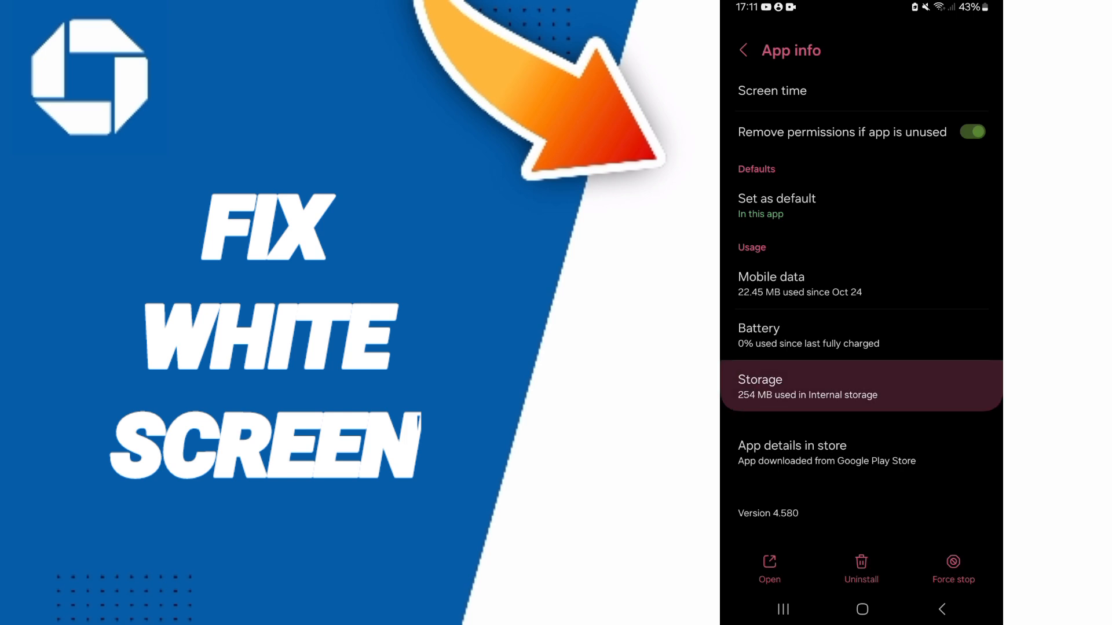
click(861, 386)
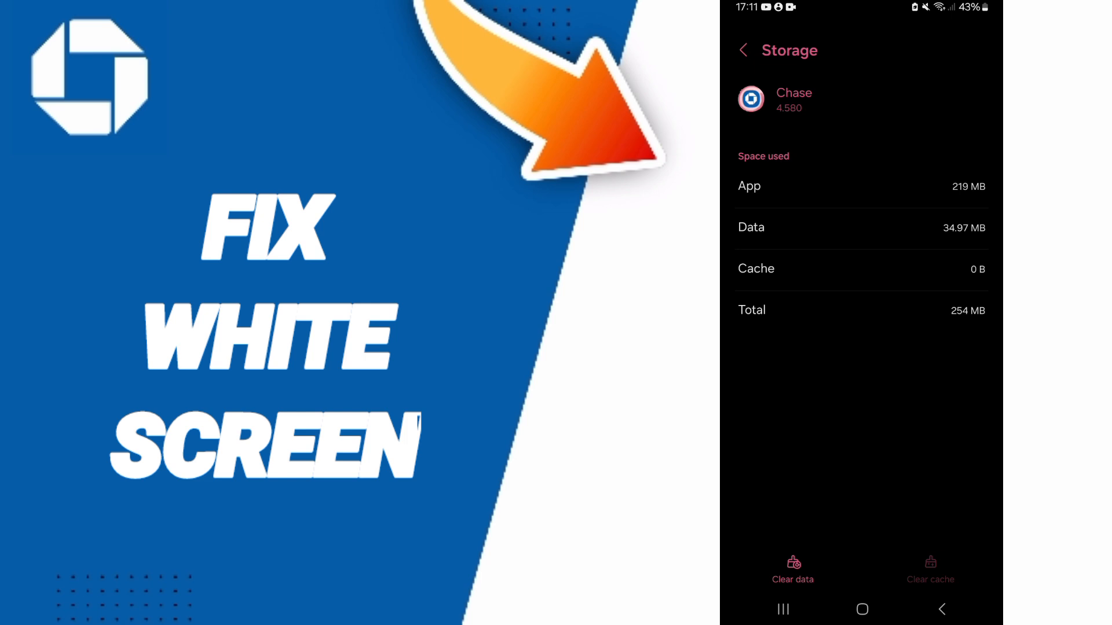
- Clear the Chase cache, then switch the Wi-Fi quick settings tile off and back on
click(793, 570)
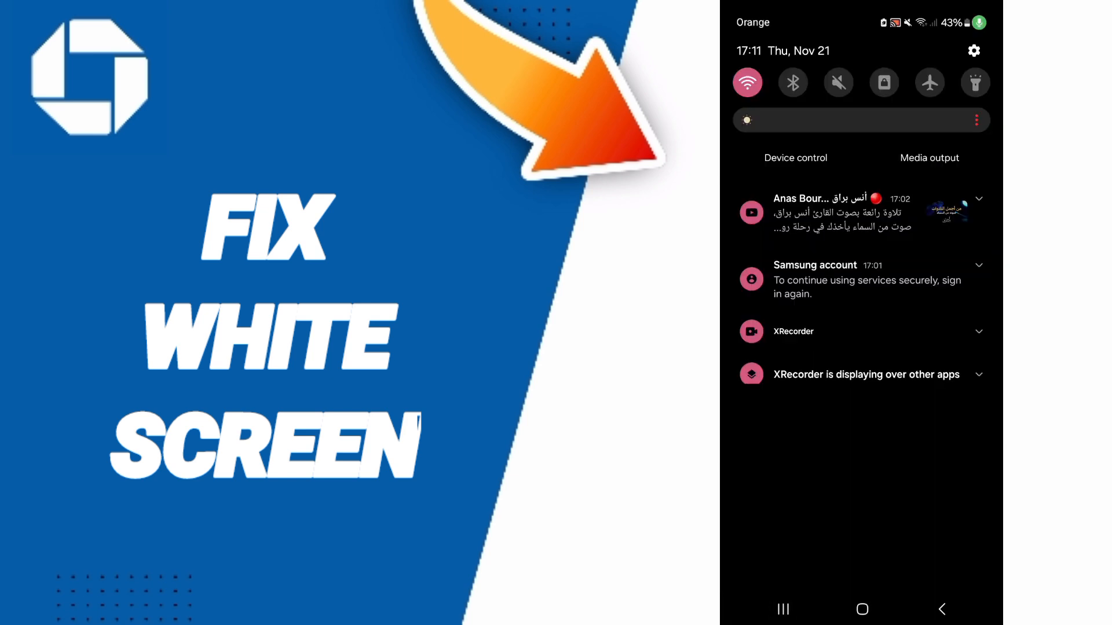
click(747, 83)
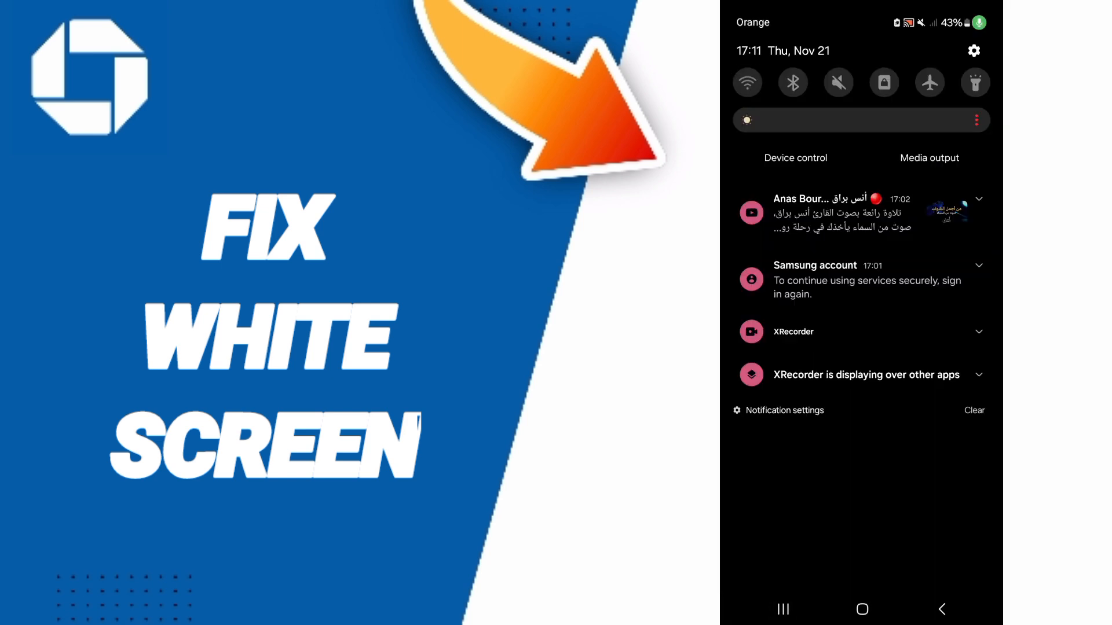
click(746, 82)
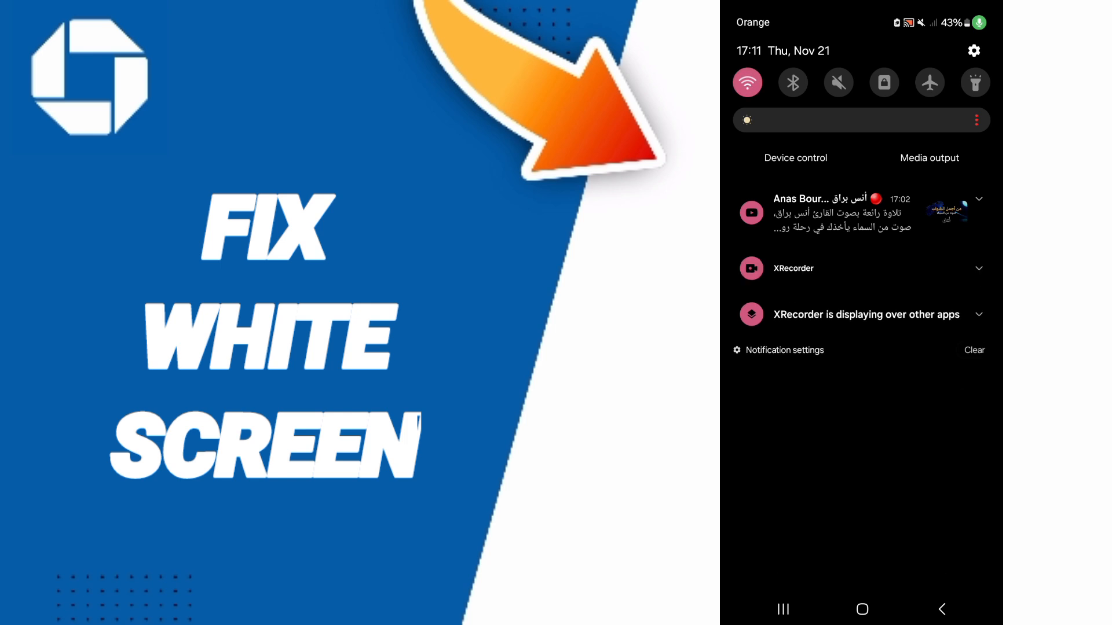